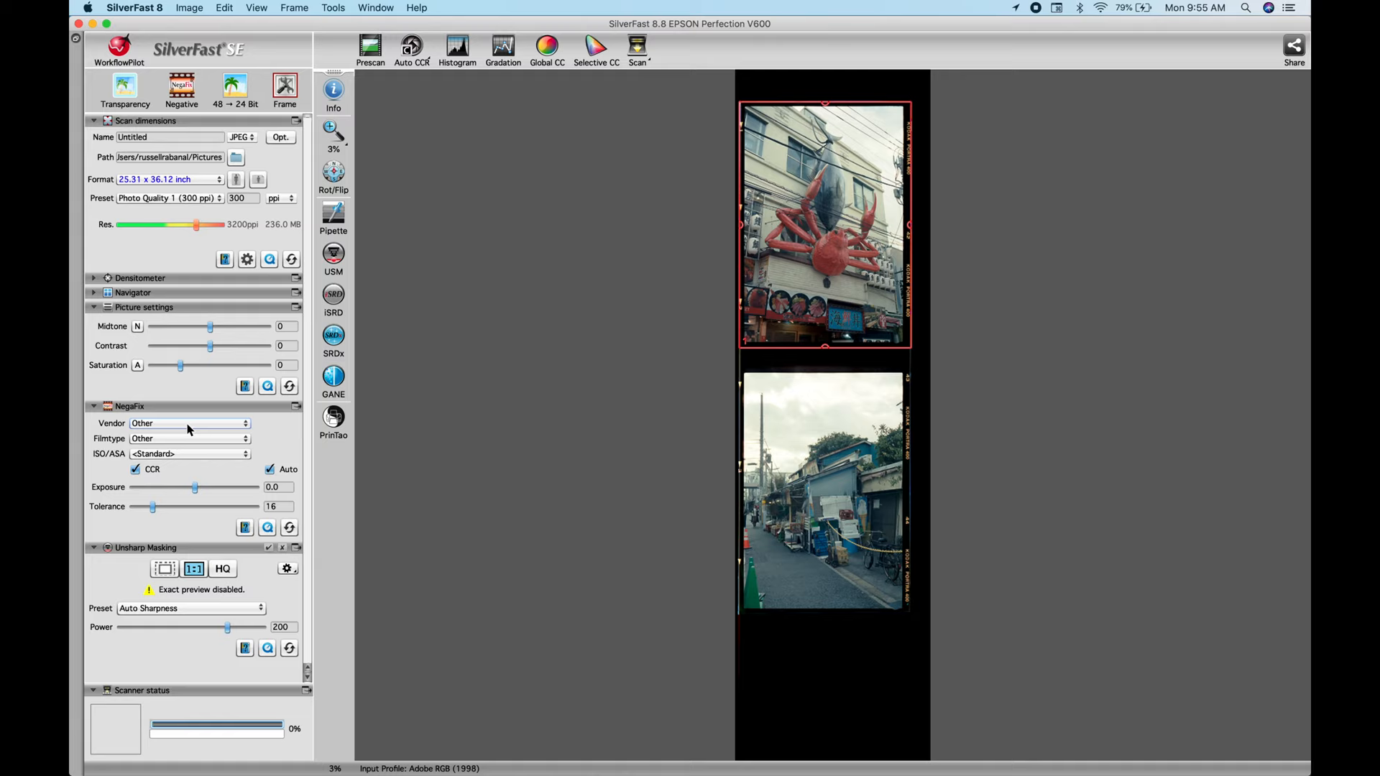
Choose Kodak Portra 400 NC as the NegaFix profile and nudge the midtone to 1.
click(187, 423)
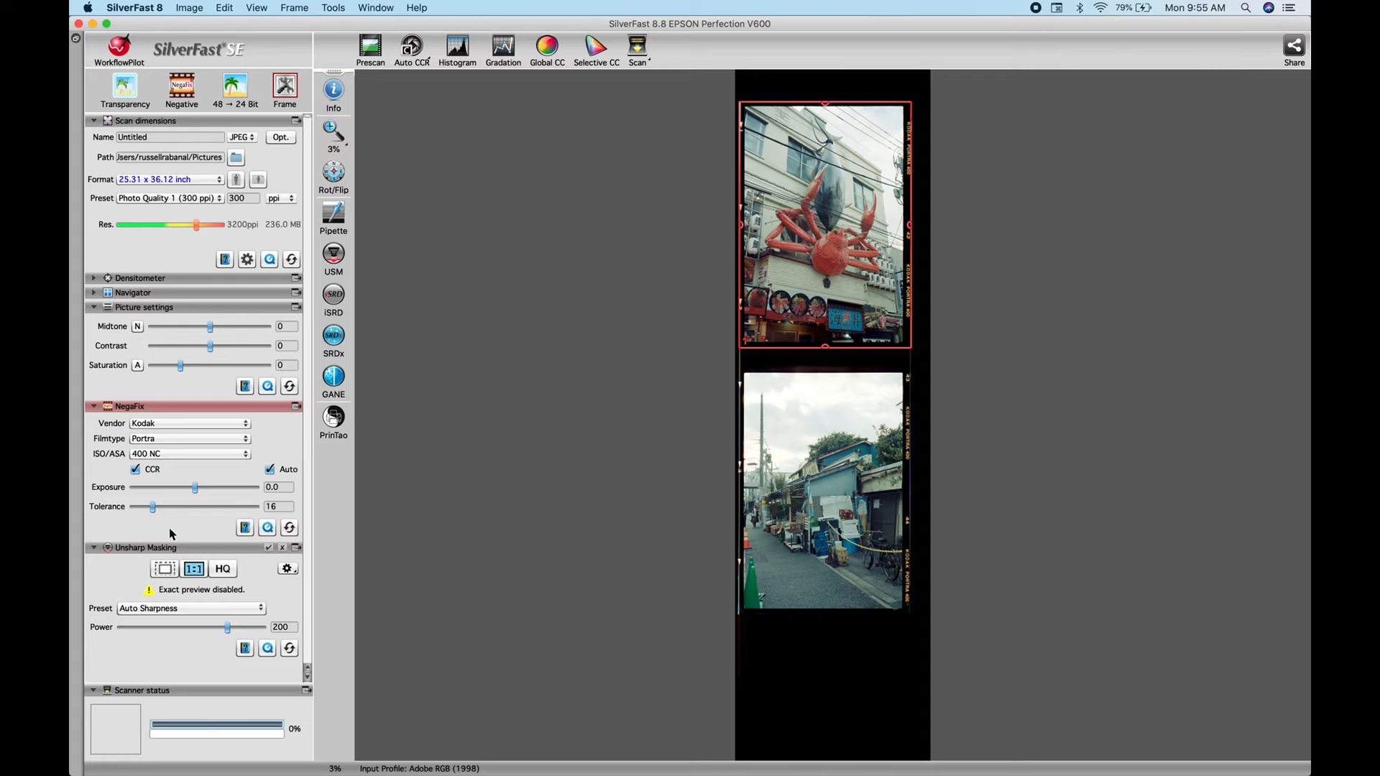
drag(208, 326, 211, 327)
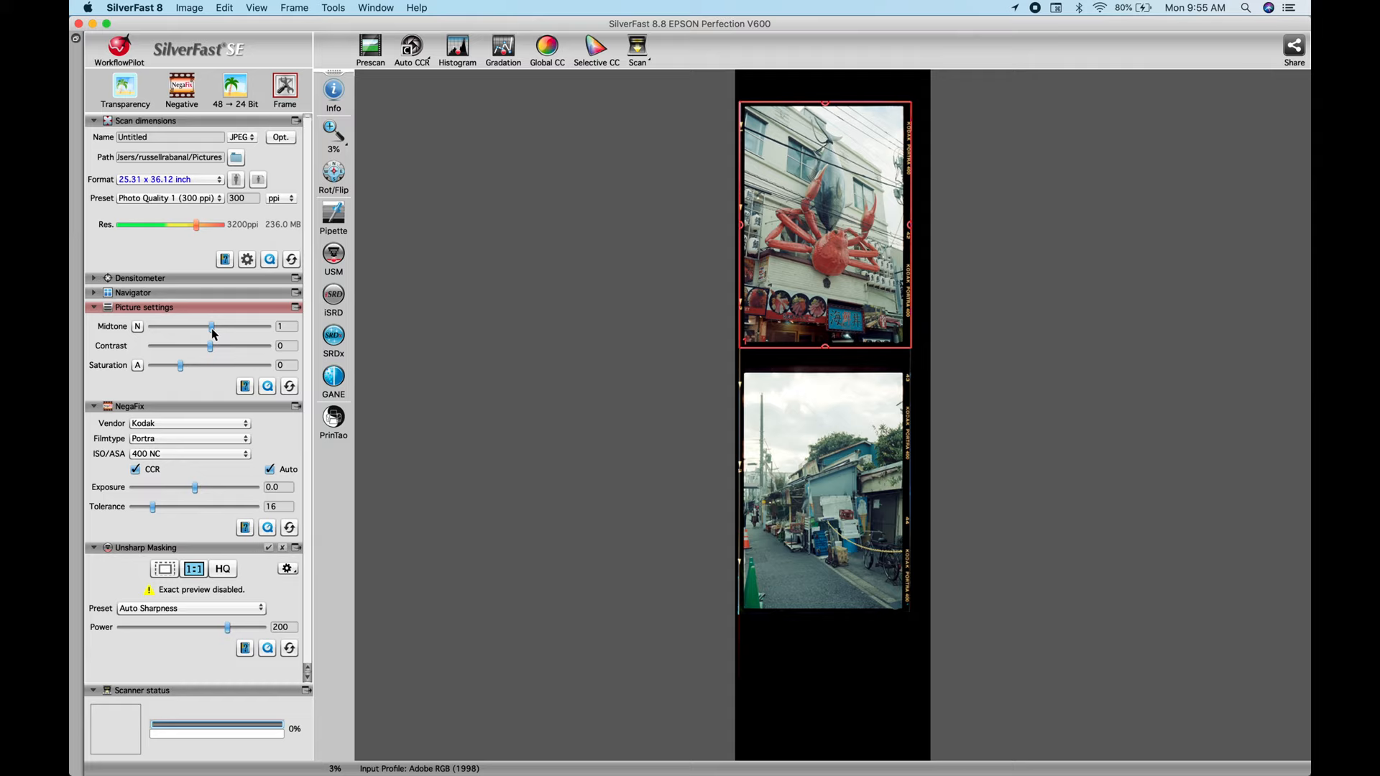
Drag the Midtone slider right to brighten the negatives above zero.
drag(210, 326, 220, 326)
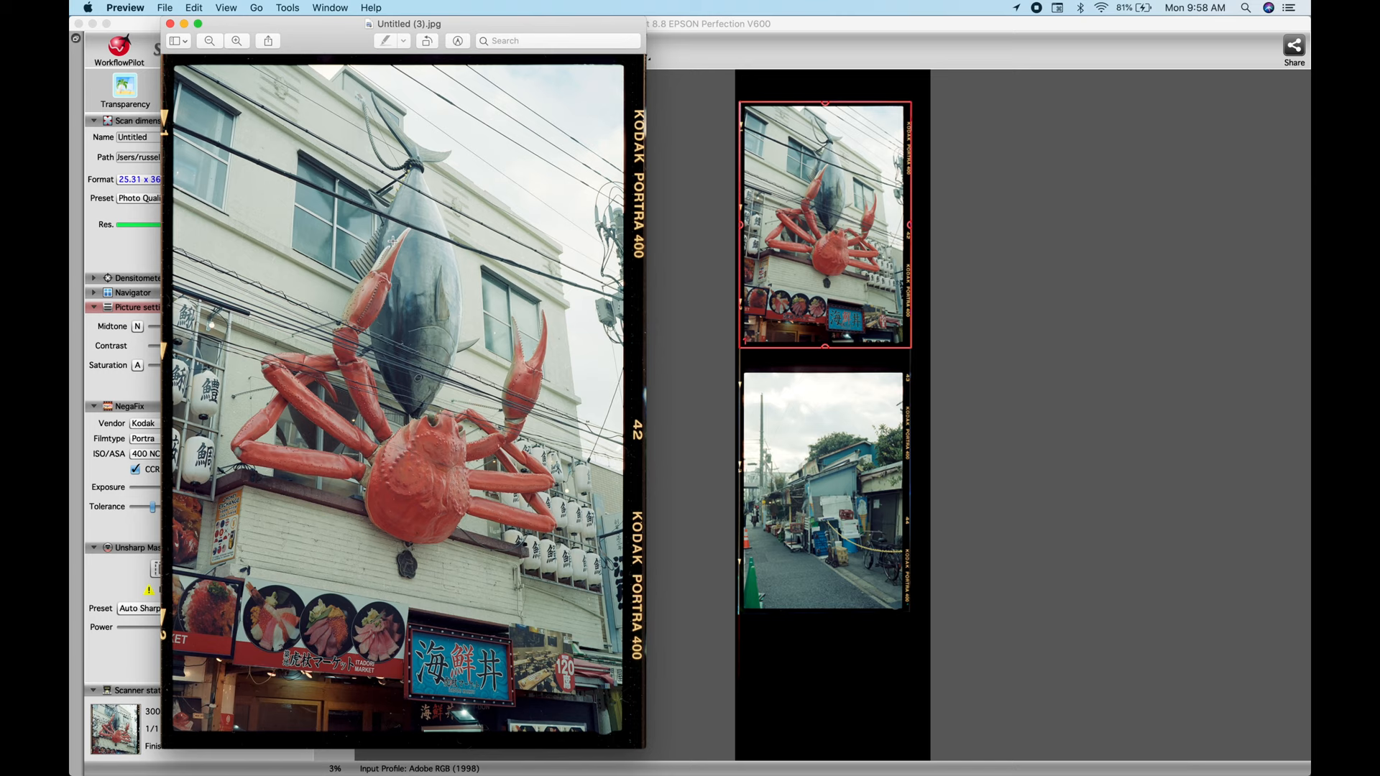
Inspect the scanned crab-sign JPEG with its Kodak Portra 400 border in Preview.
click(238, 40)
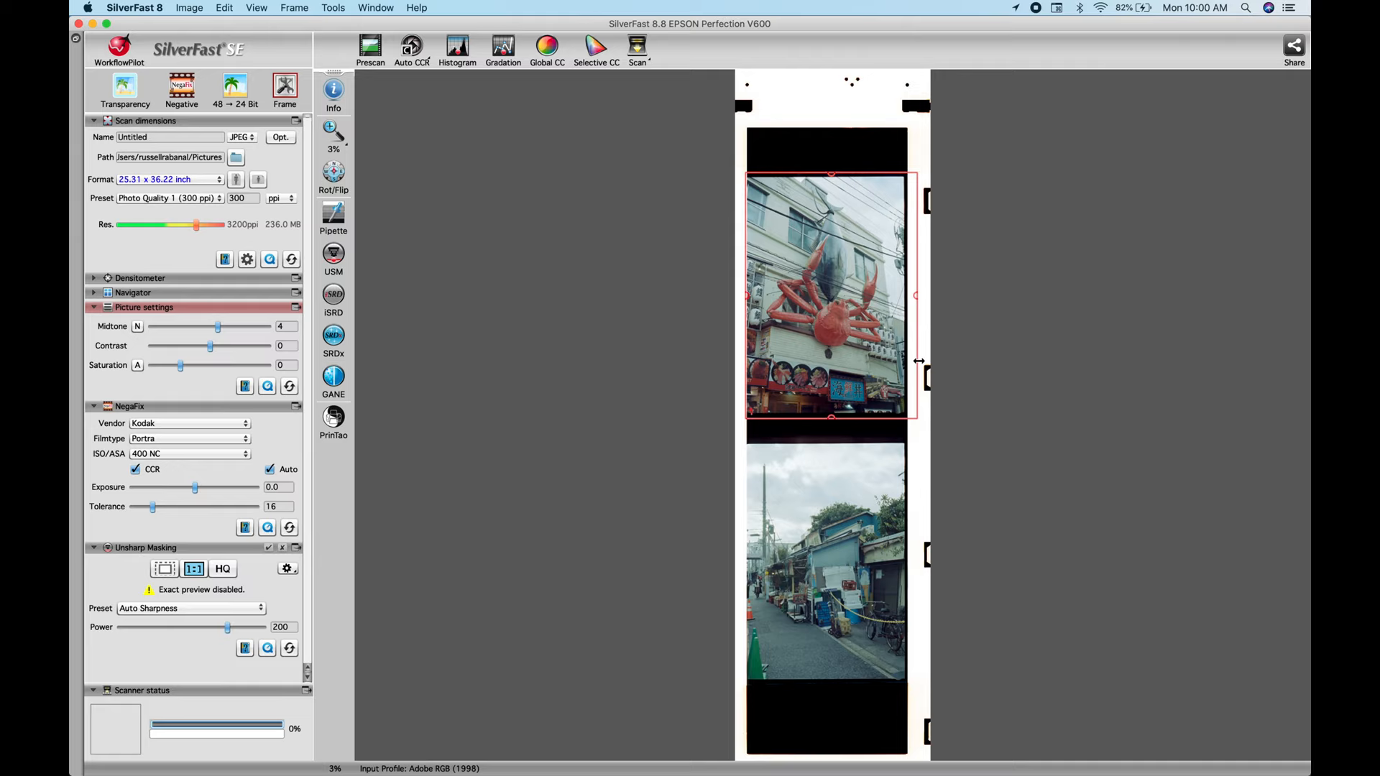
Start the 300 dpi scan of the crab photo with midtone kept at 4.
click(637, 46)
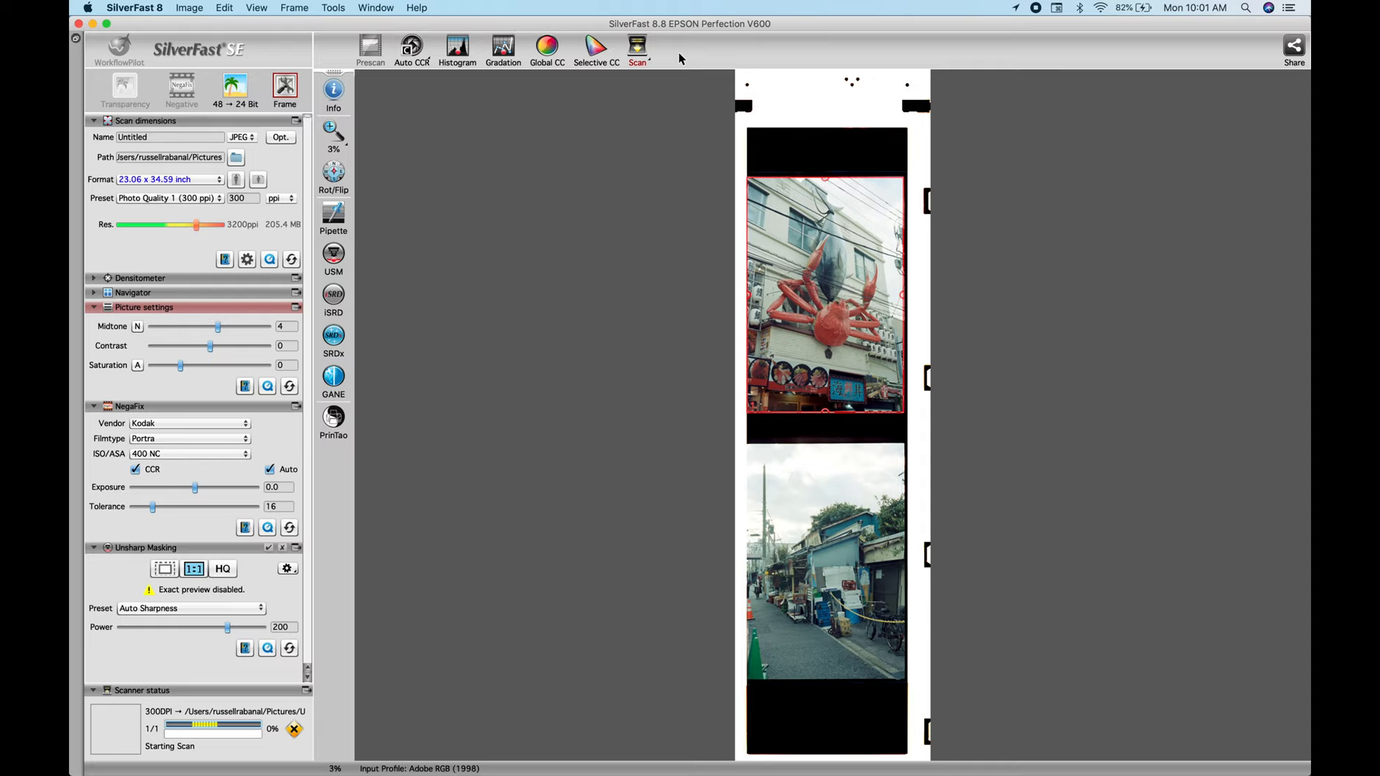